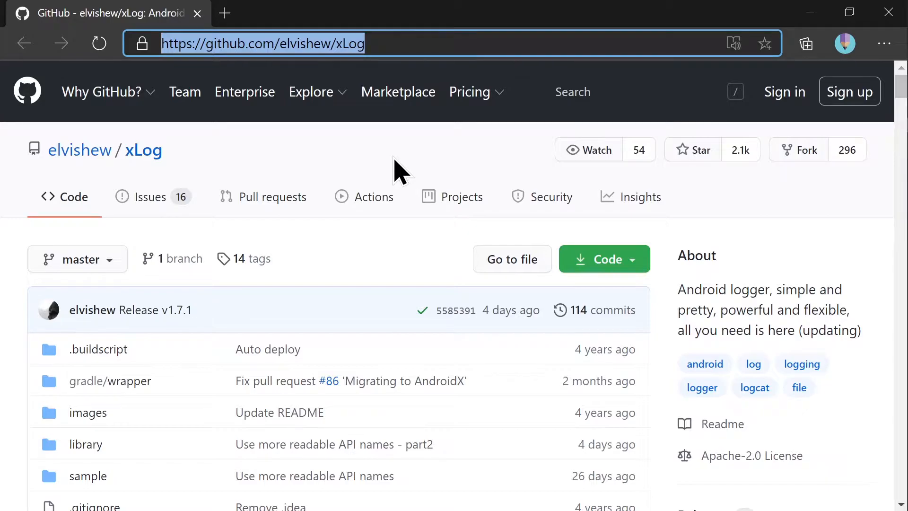
Scroll the xLog GitHub README down to the 'What XLog can do' feature list
scroll(down, 3)
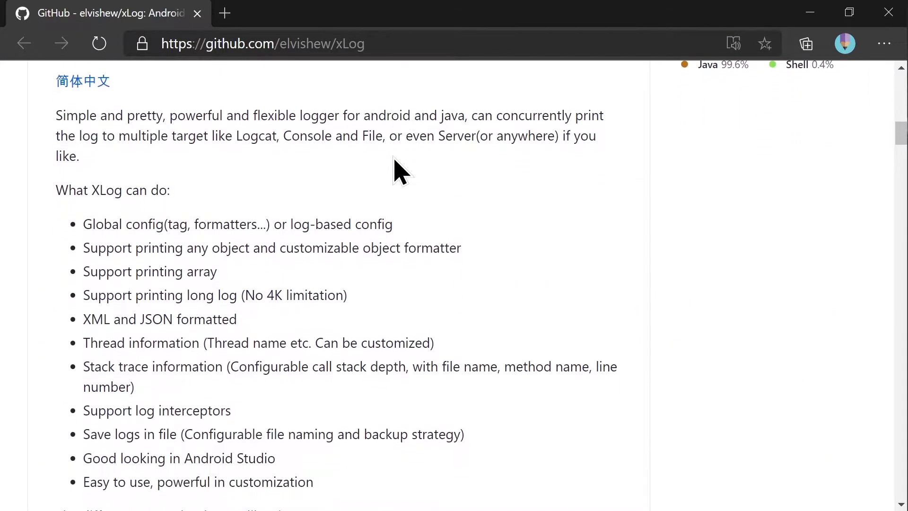
mouse_move(111, 224)
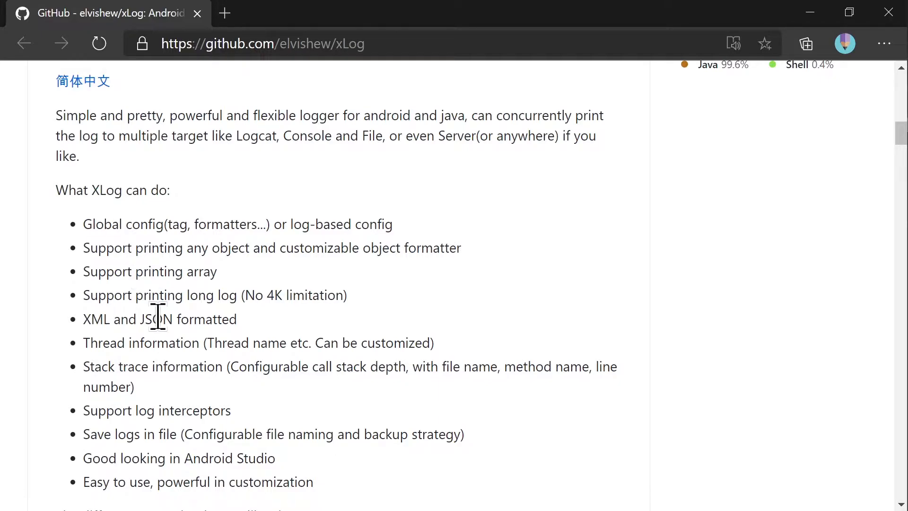
mouse_move(193, 366)
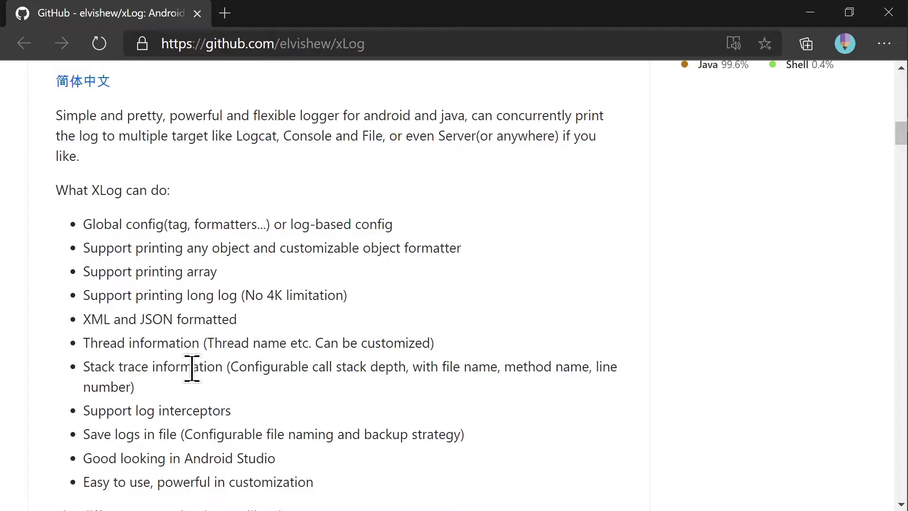
scroll(down, 3)
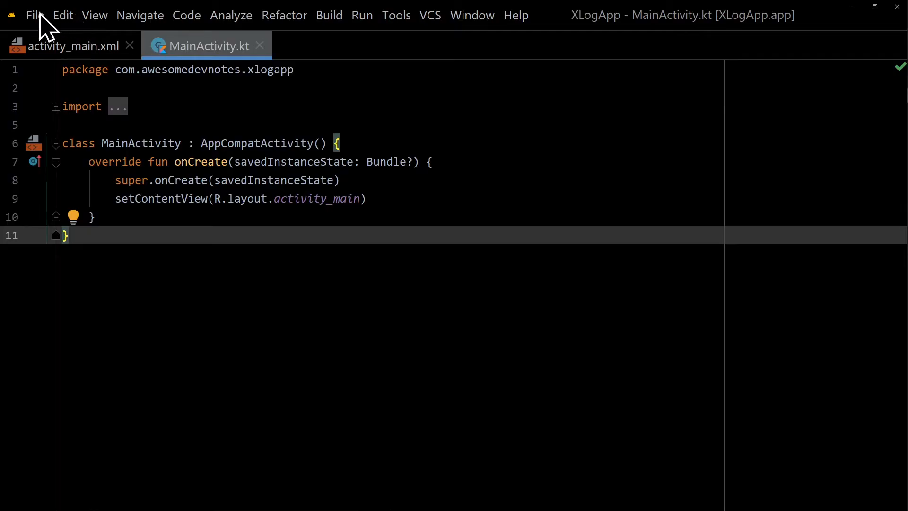
Switch from MainActivity.kt to build.gradle (:app) to view its dependencies block
click(34, 15)
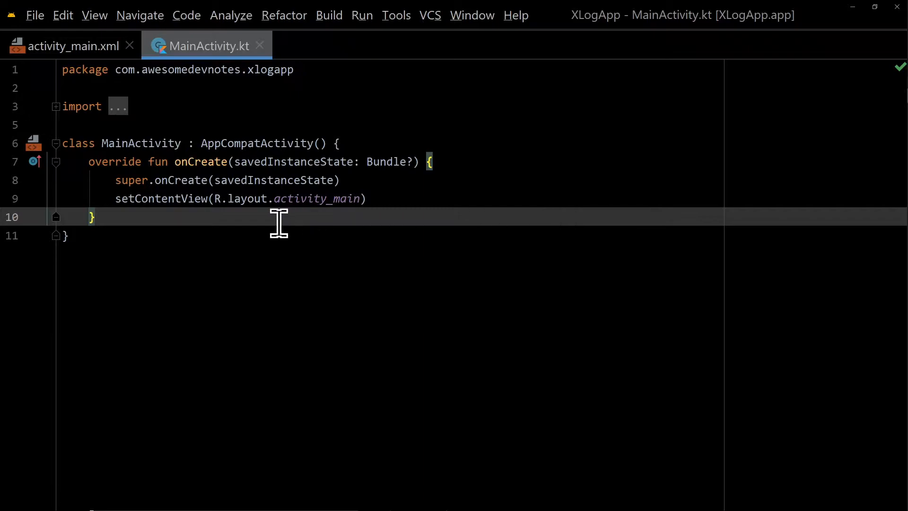
mouse_move(64, 54)
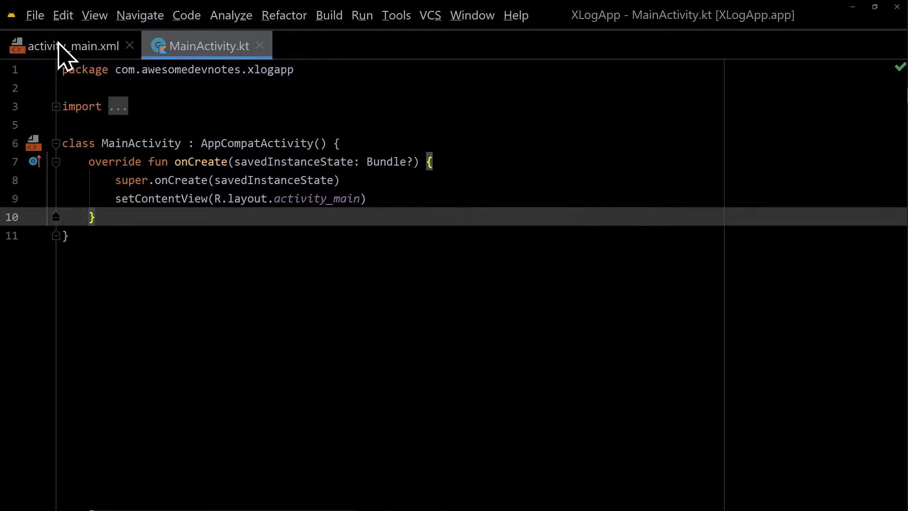
click(70, 46)
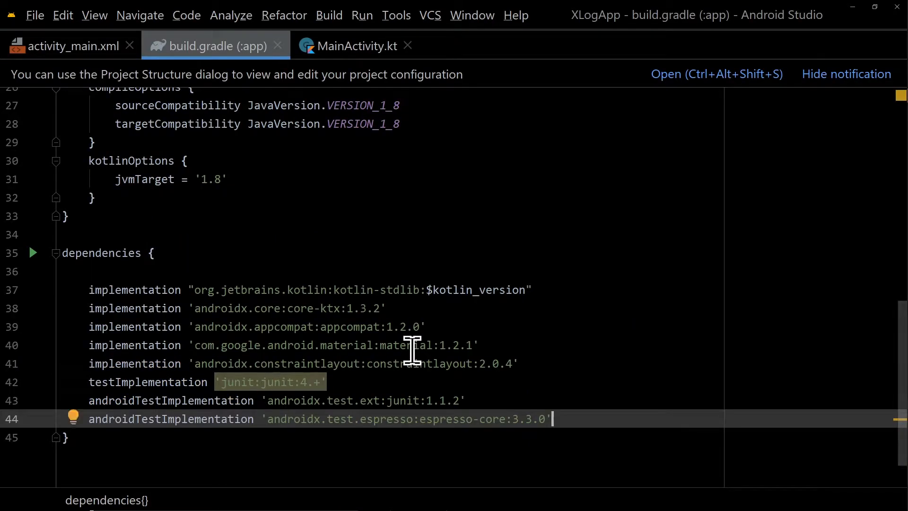
Add implementation 'com.elvishew:xlog:1.7.1' to the dependencies and sync Gradle
key(Enter)
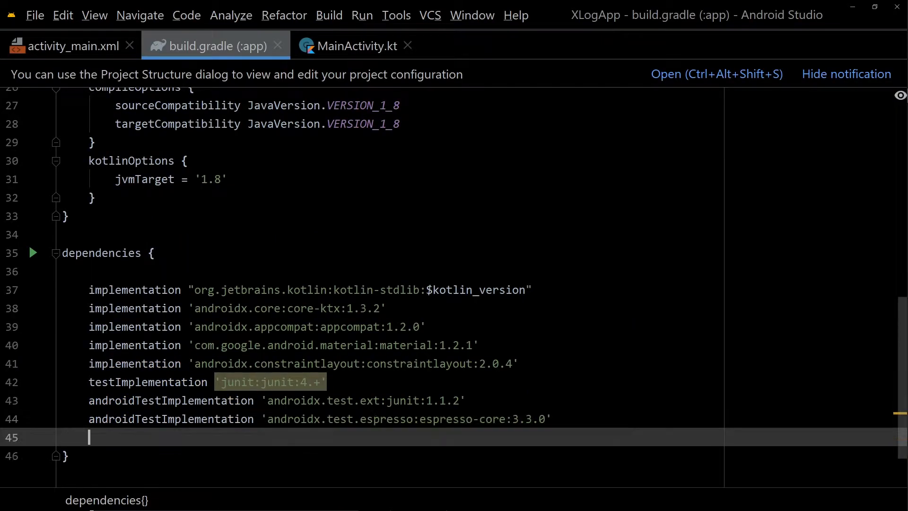
text(implementation 'com.elvishew:xlog:1.7.1')
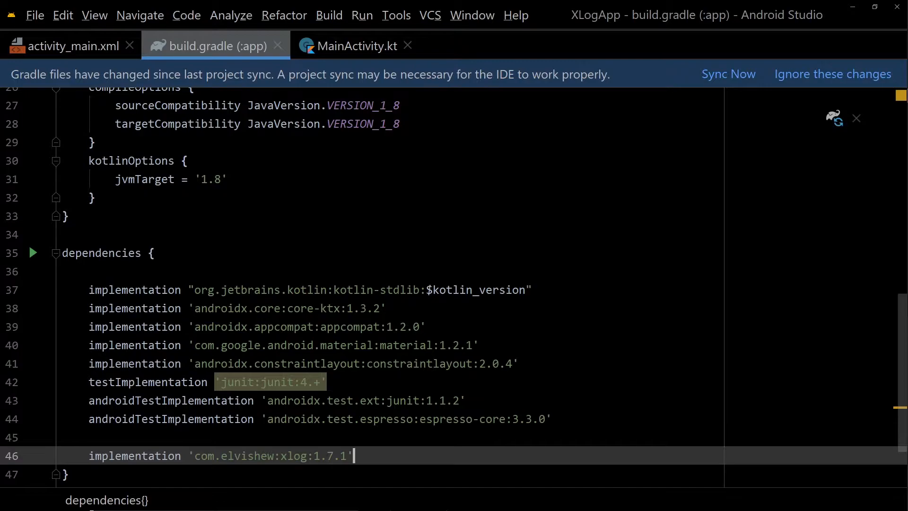
click(728, 75)
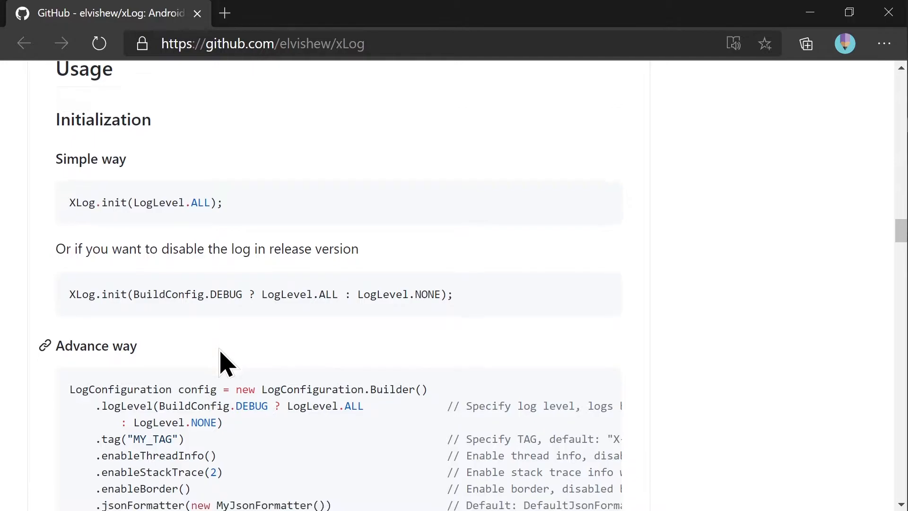
Scroll the README to Initialization and the advanced LogConfiguration builder example
scroll(down, 3)
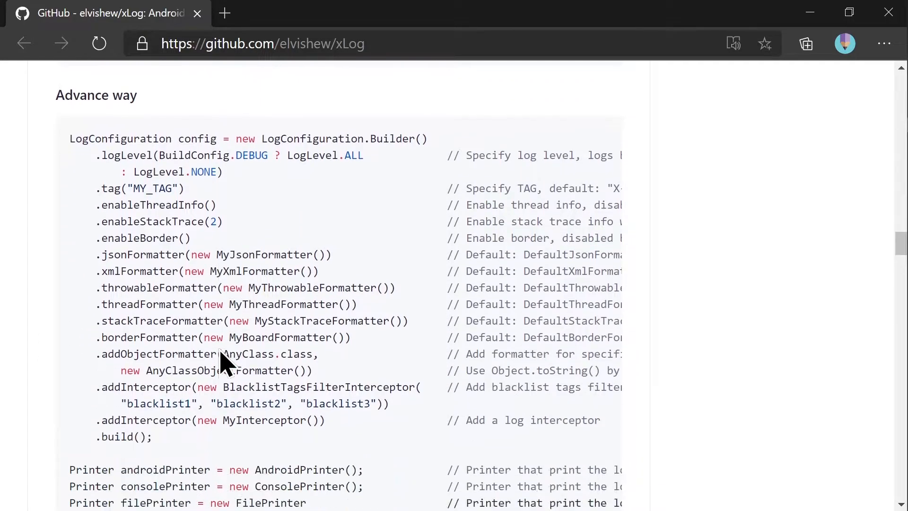
scroll(down, 3)
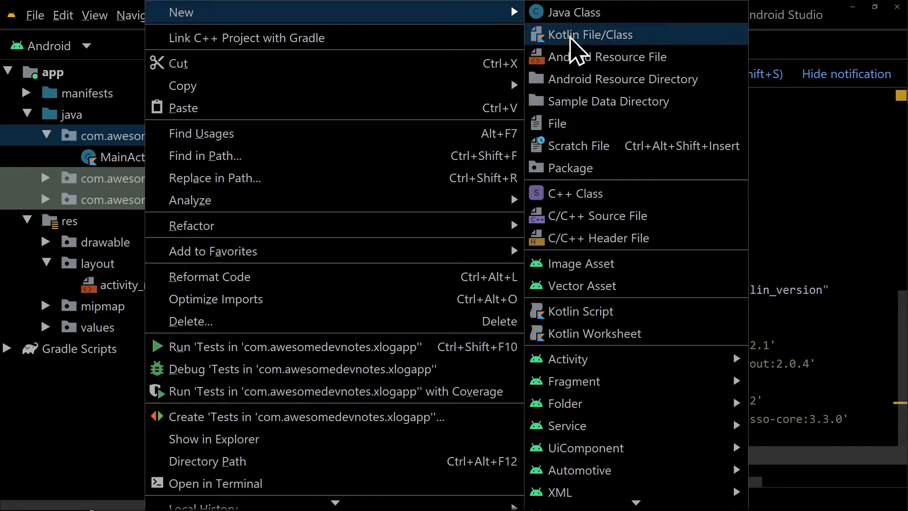
Create an App class extending Application whose onCreate calls XLog.init with a LogLevel
click(590, 34)
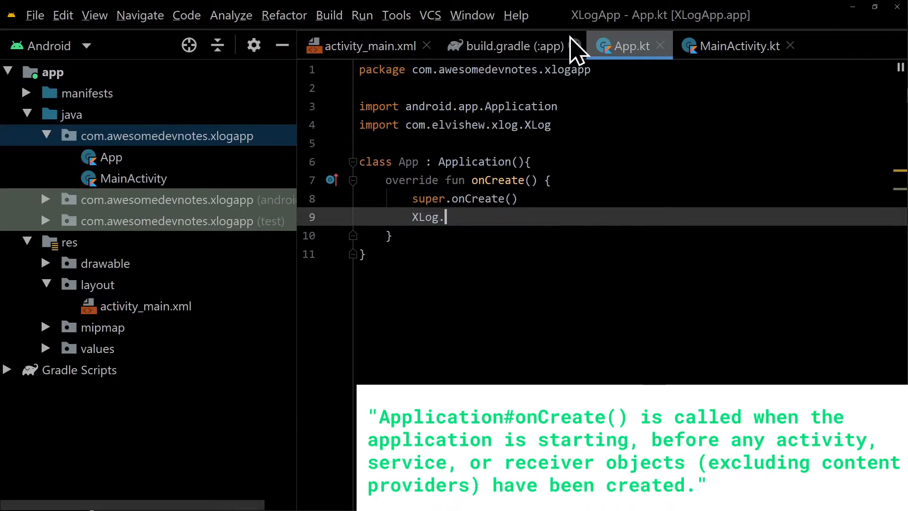
text(init())
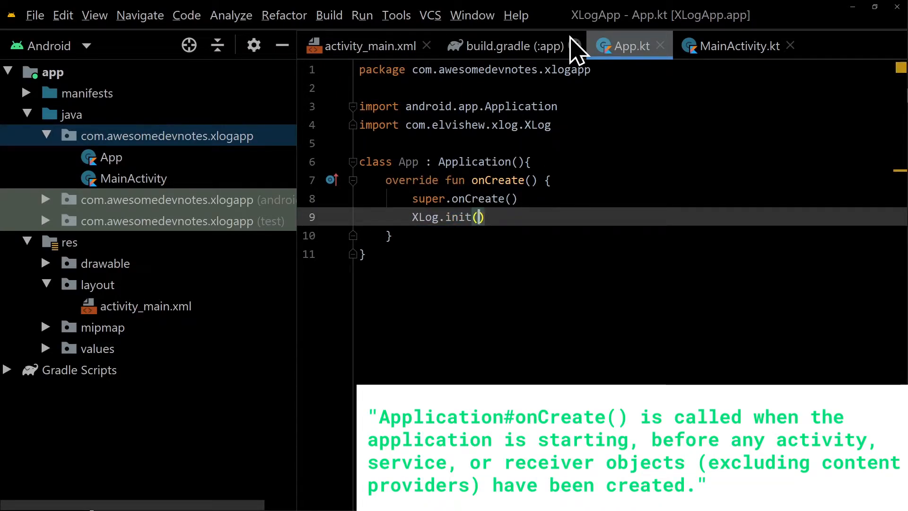
text(LogLevel)
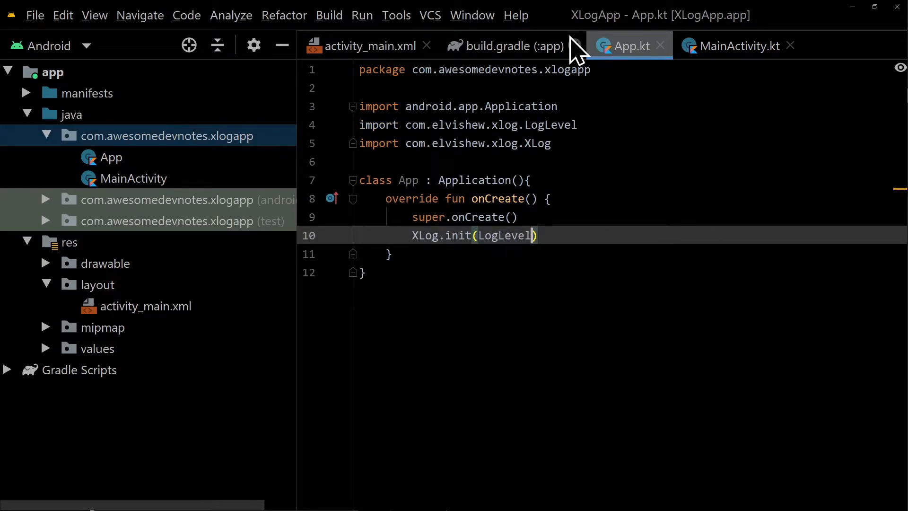
text(.)
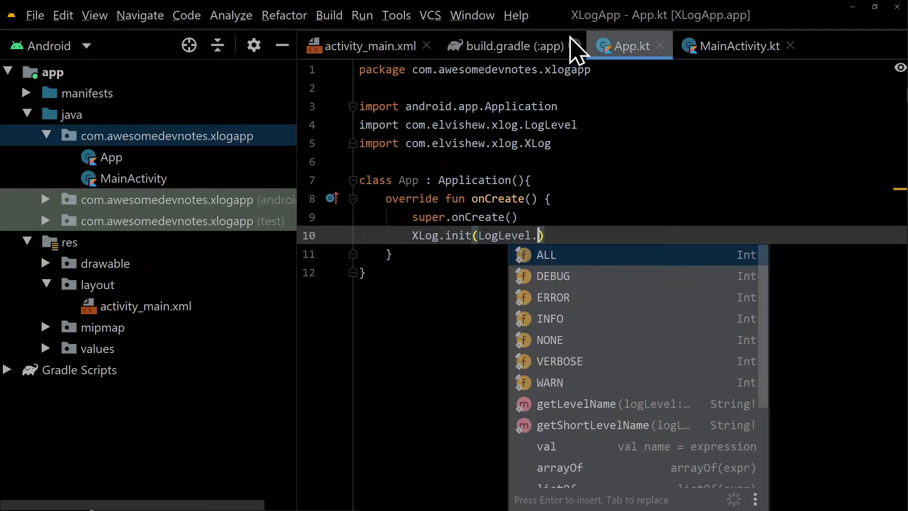
key(Down)
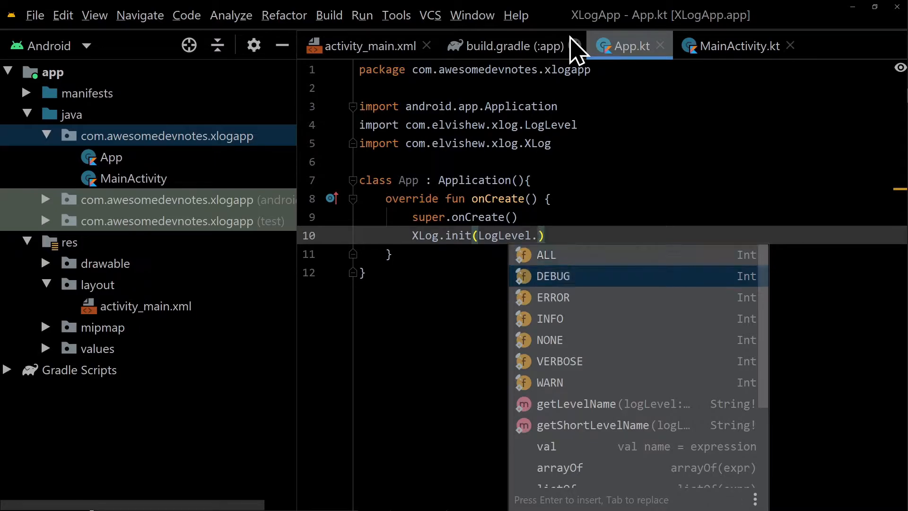
key(Down)
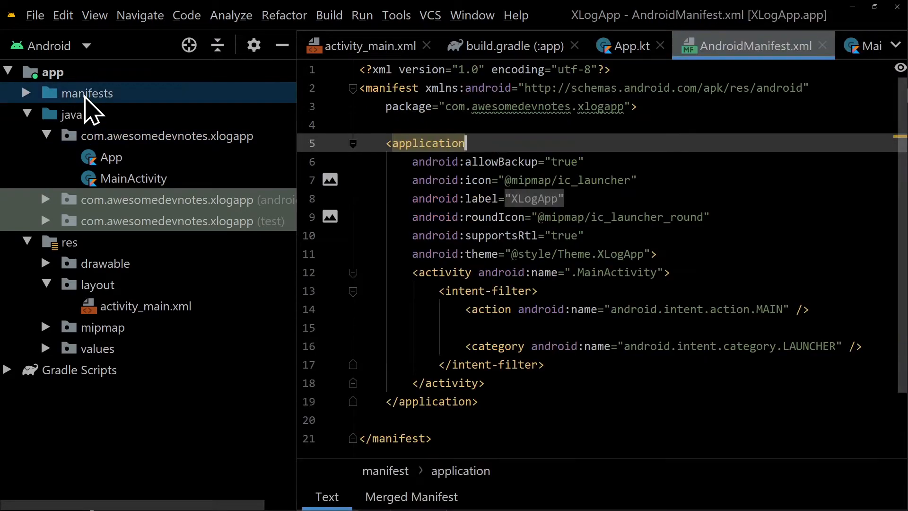
Set android:name=".App" on the manifest's application tag and give the TextView id textview
key(enter)
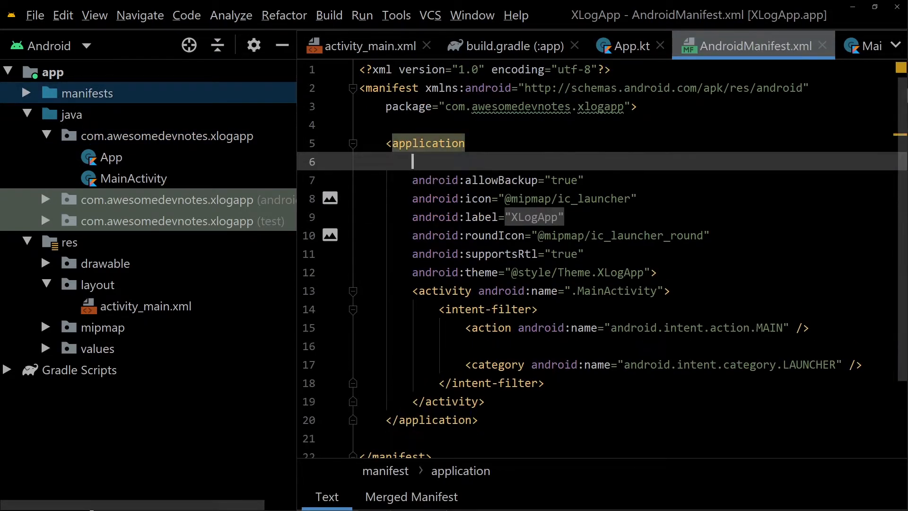
text(android:name=".App")
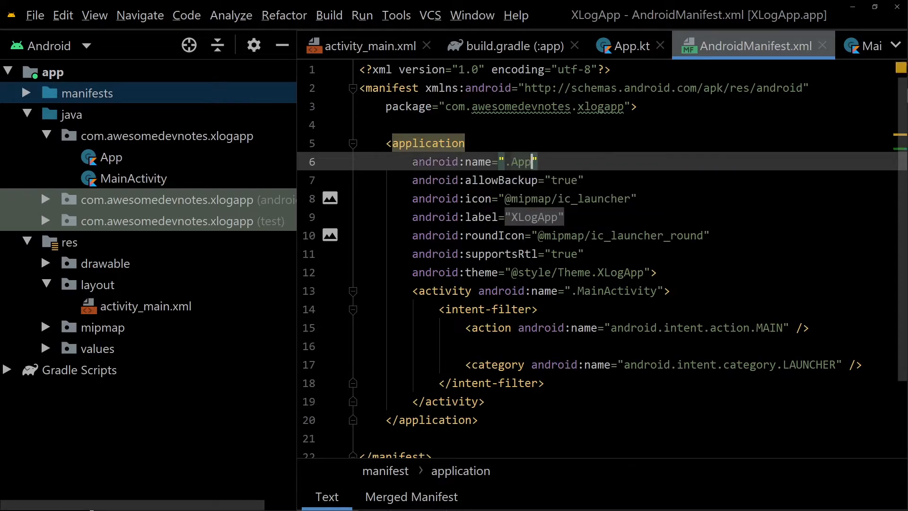
right_click(147, 326)
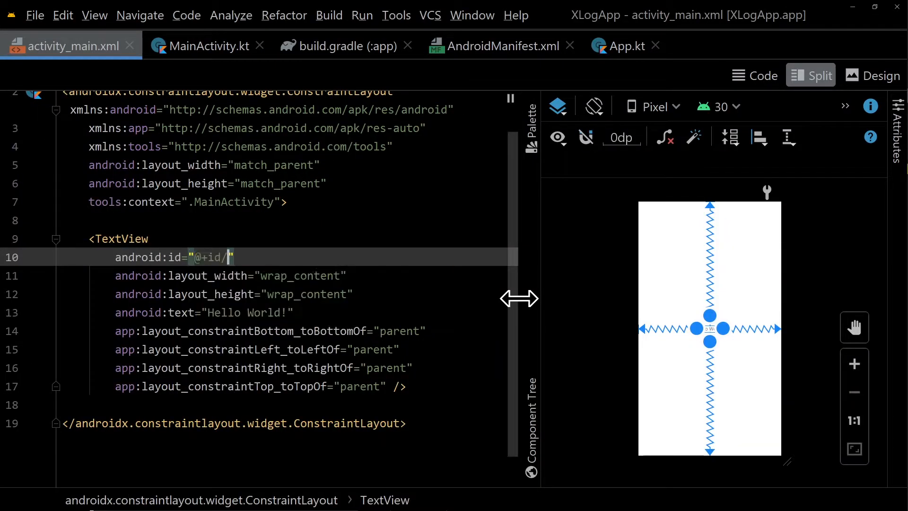
text(textview)
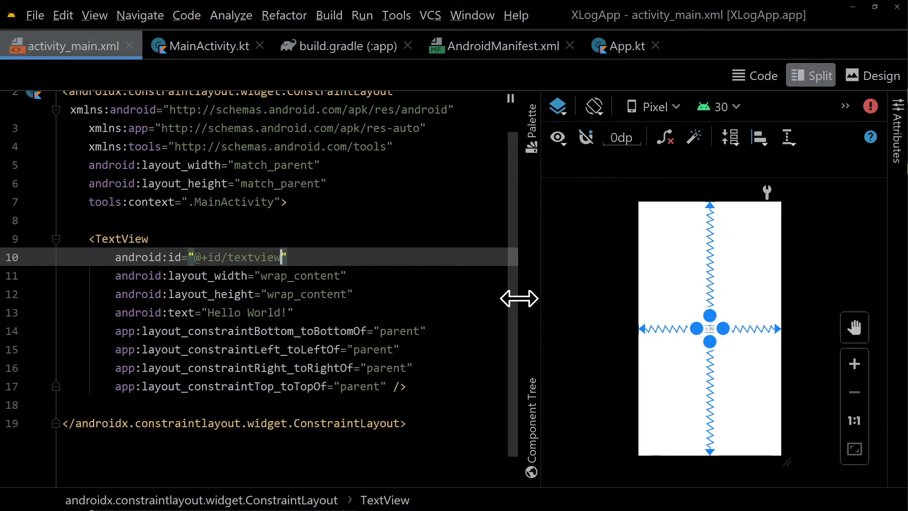
click(337, 45)
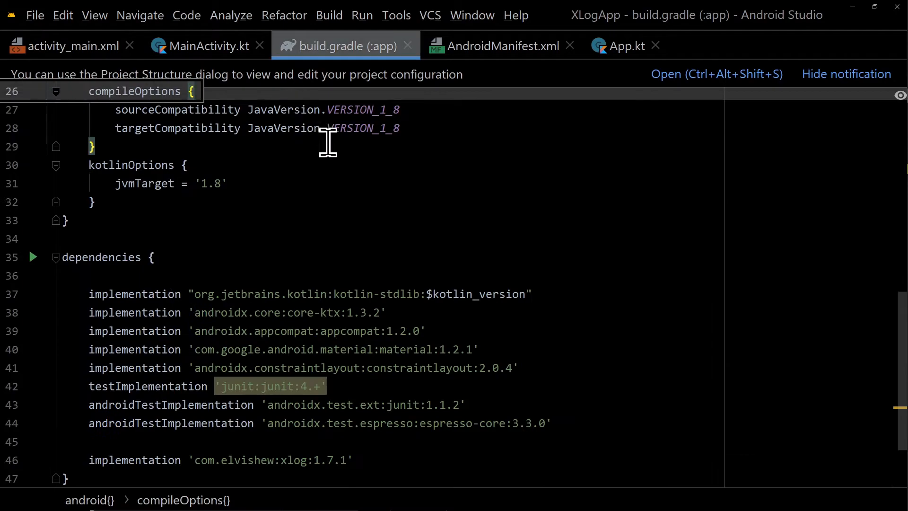
Add the kotlin-android-extensions plugin to build.gradle and sync the project
scroll(up, 3)
text(id 'kotlin-android)
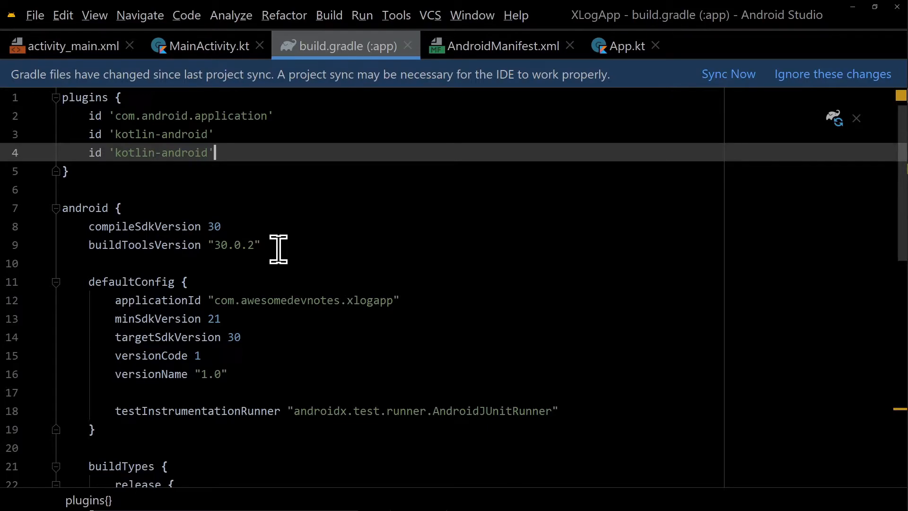
text(-ex)
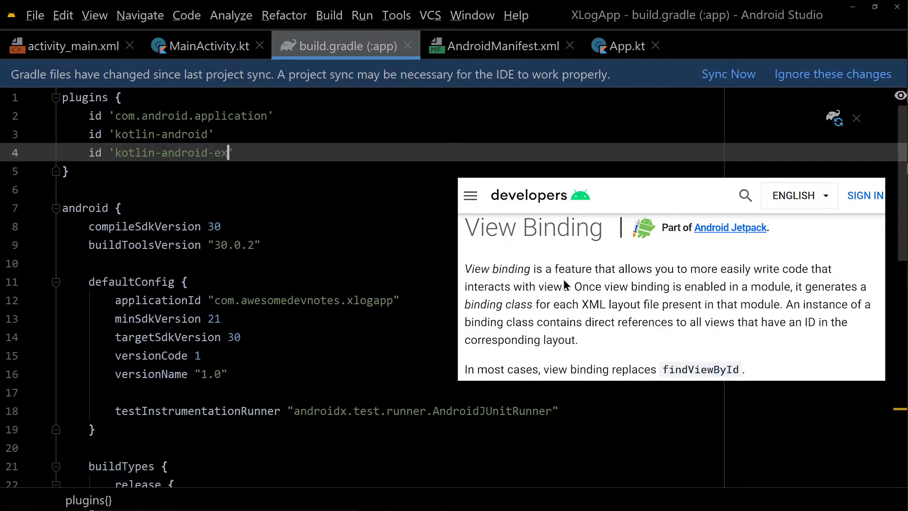
text(tensions)
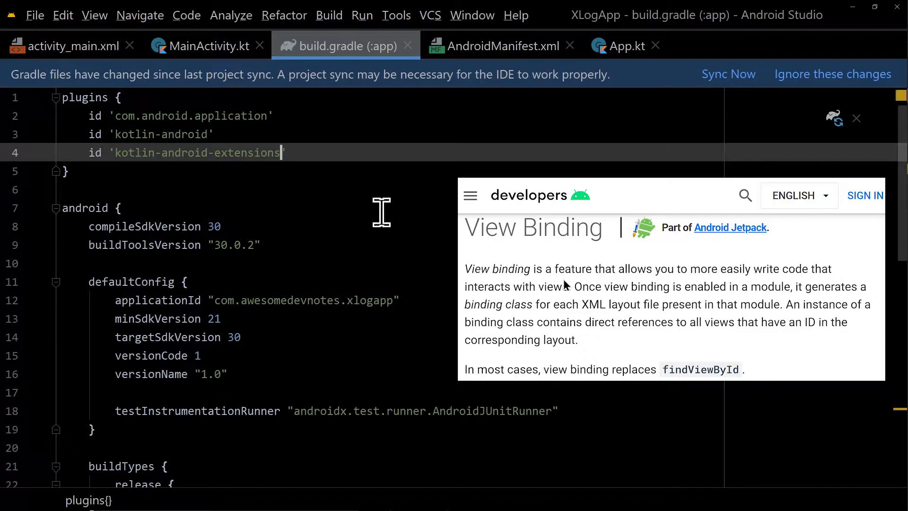
click(728, 75)
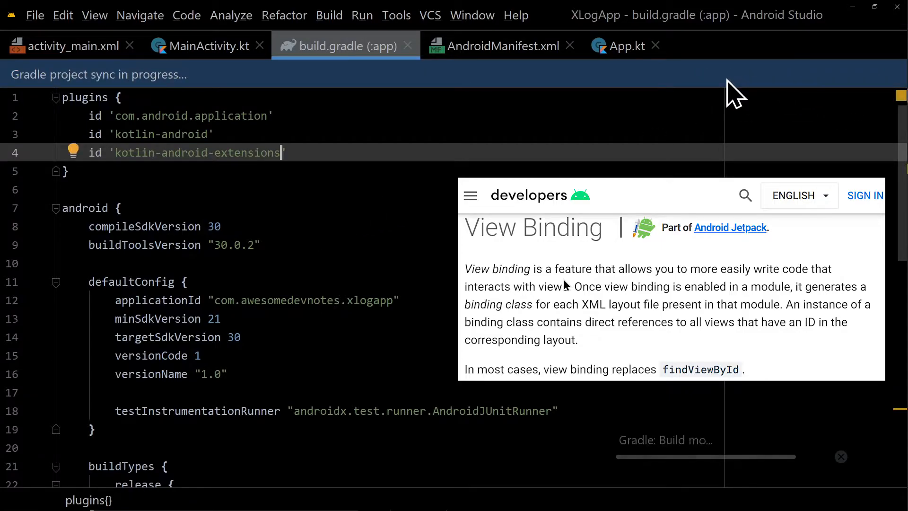
In MainActivity's click listener, log "Message" tagged ADN with border, stack trace and thread info
click(208, 46)
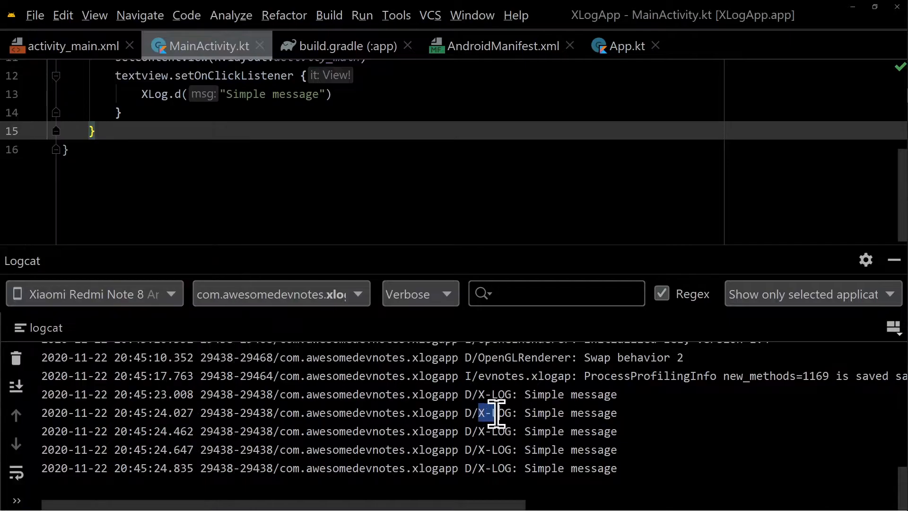
text(X-LOG)
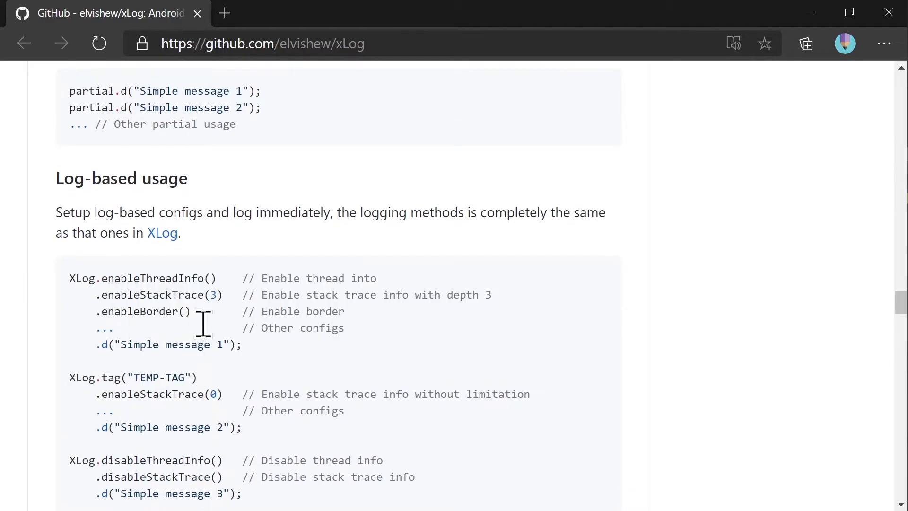
scroll(down, 3)
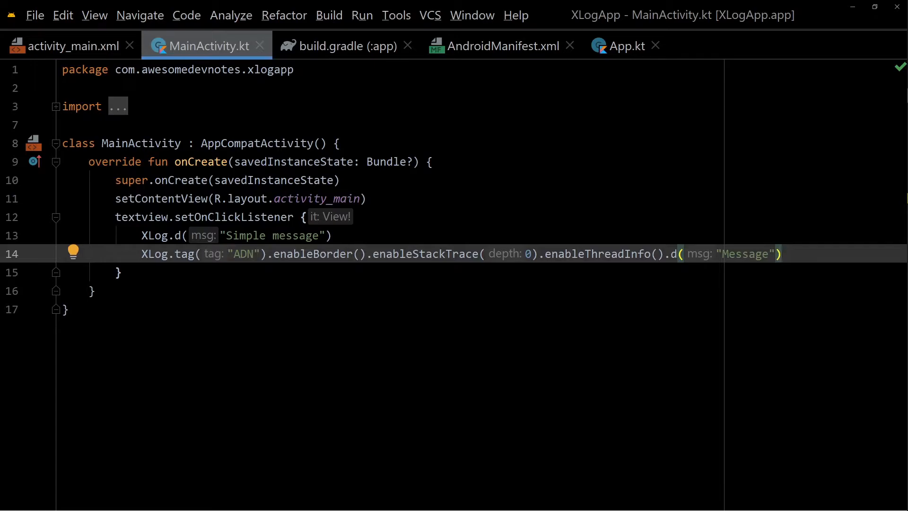
Use stack-trace depth 2 without thread info, filter Logcat by ADN, and relaunch the app
text(ADN)
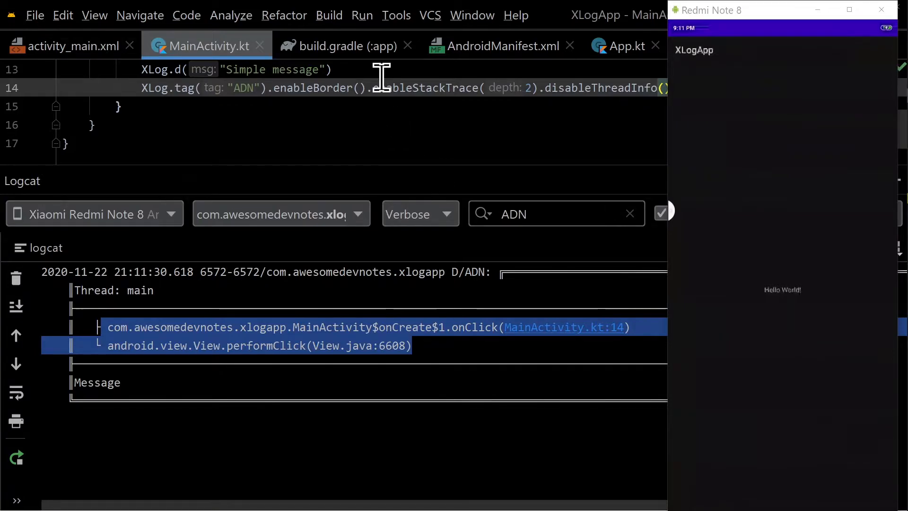
mouse_move(371, 29)
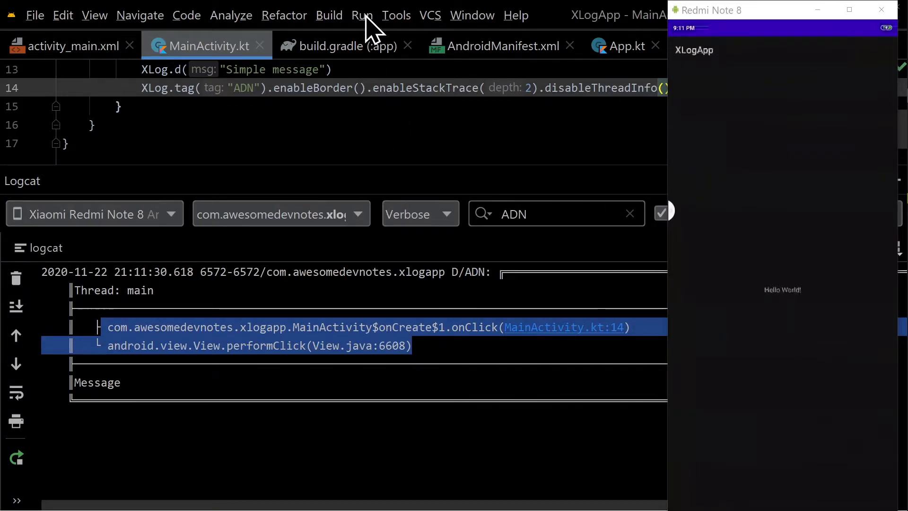
click(16, 279)
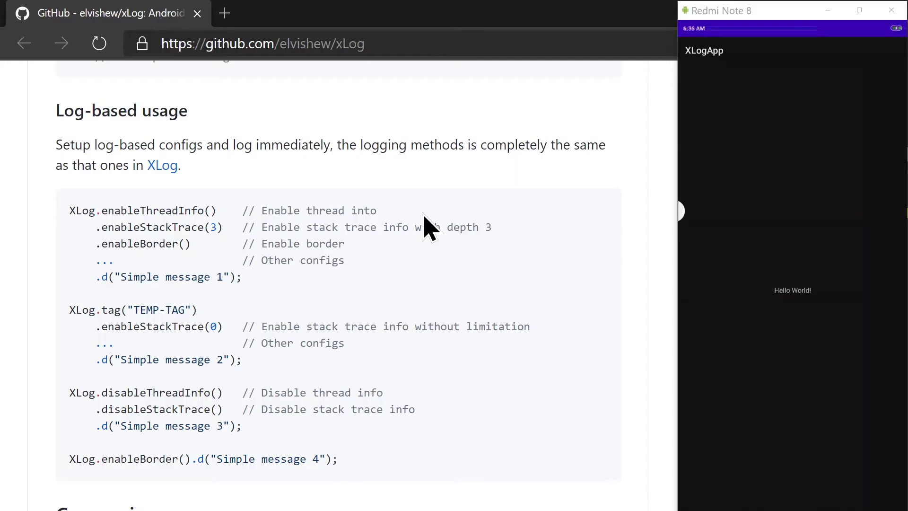
Scroll the README to the Comparison section and select the jsonString declaration
scroll(down, 3)
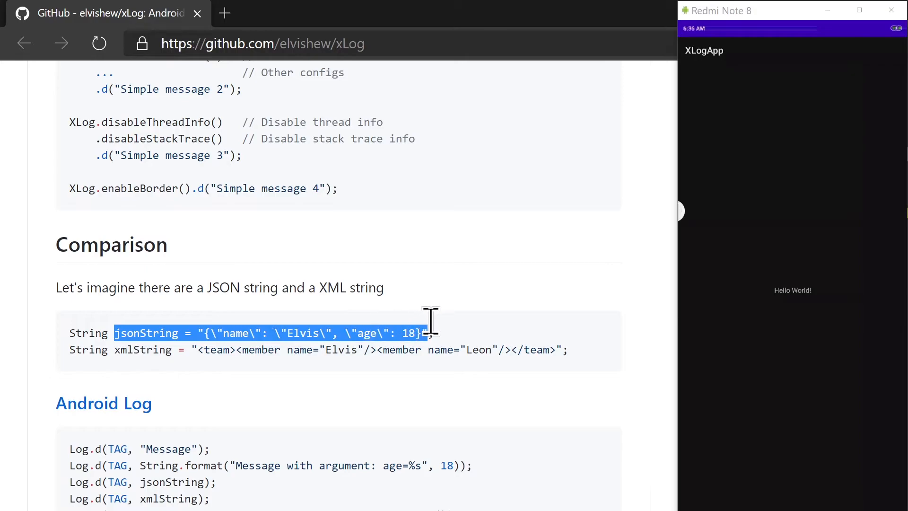
click(394, 324)
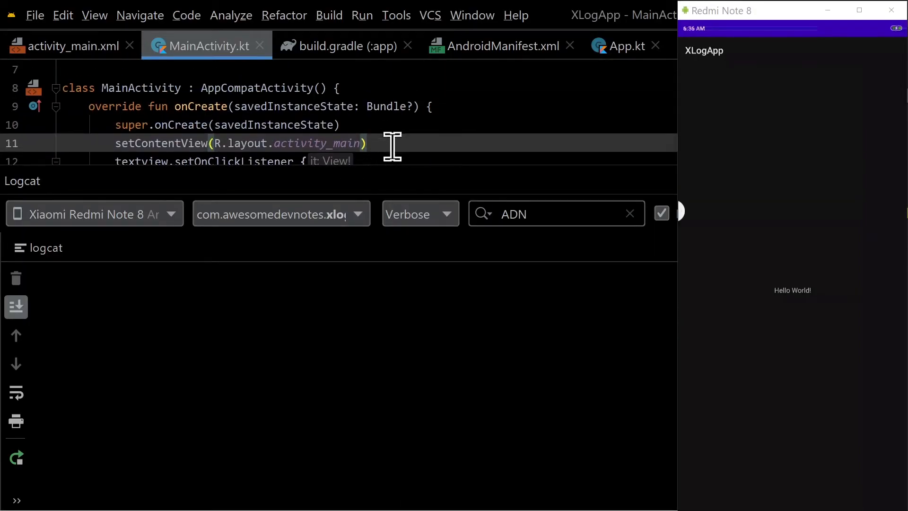
Declare jsonString and log it via enableThreadInfo().json(jsonString) under tag ADN
text(val jsonString = "{\"name\": \"Elvis\", \"age\": 18}")
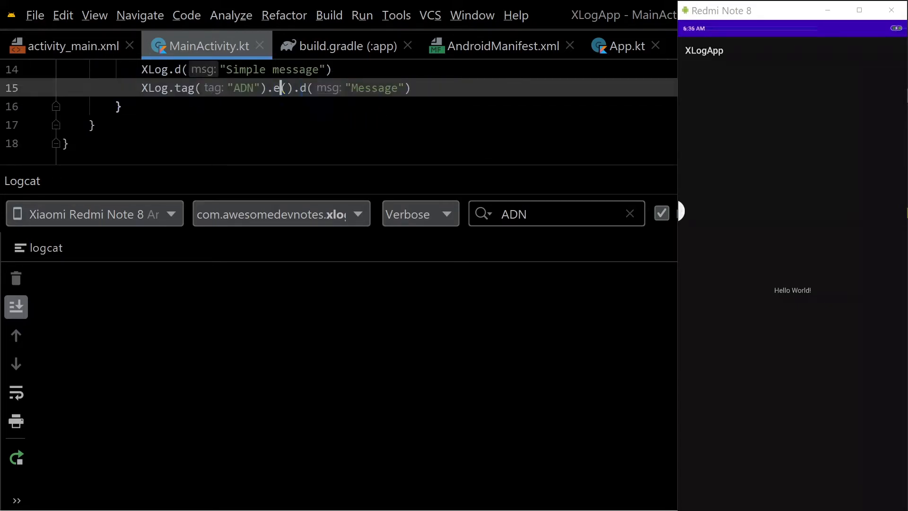
text(enableThreadInfo)
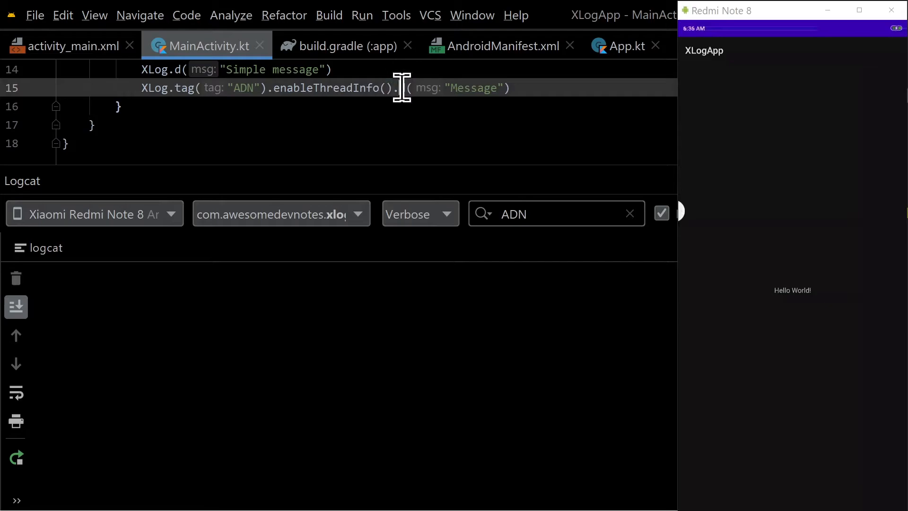
text(json)
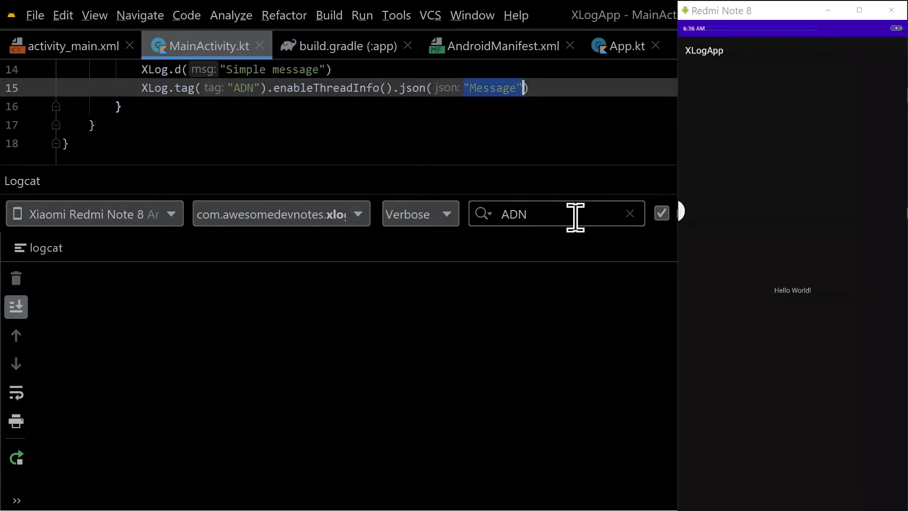
text(jsonString)
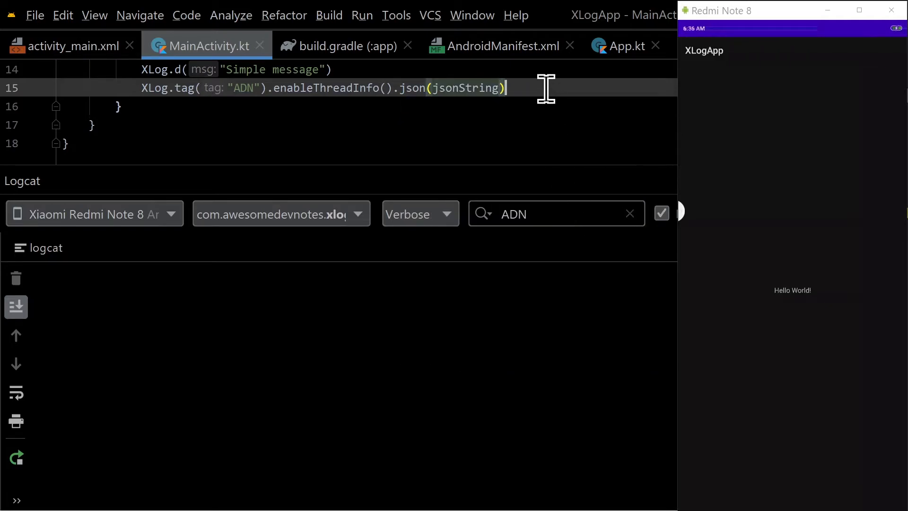
Add a Log.d call tagged "ADN" and relaunch the app on the phone
text(logd)
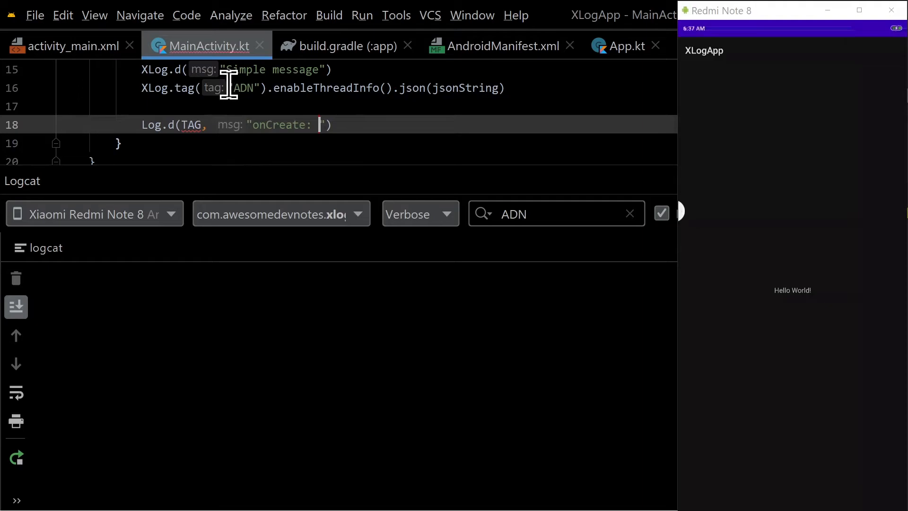
text("ADN")
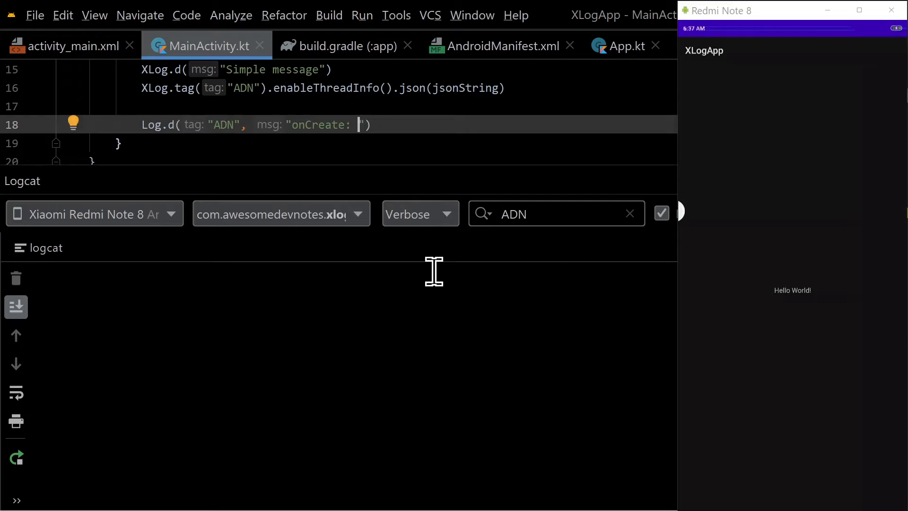
click(362, 15)
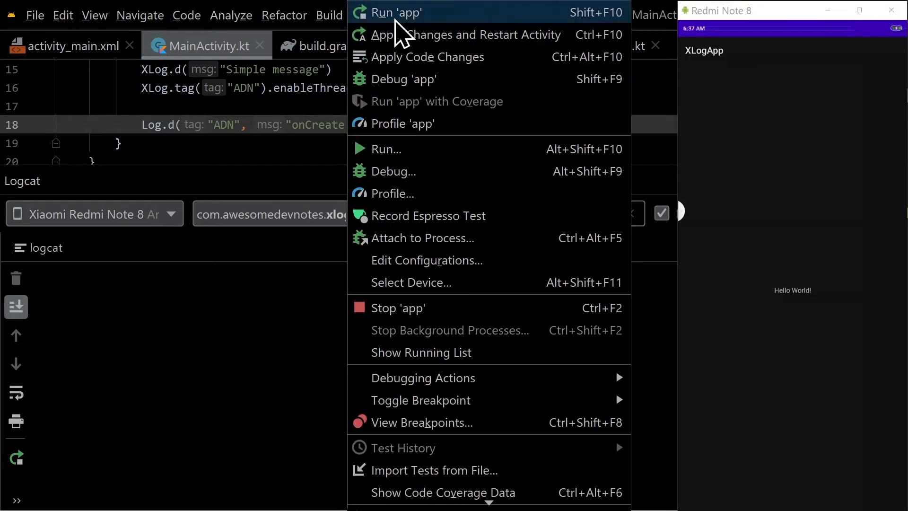
click(395, 12)
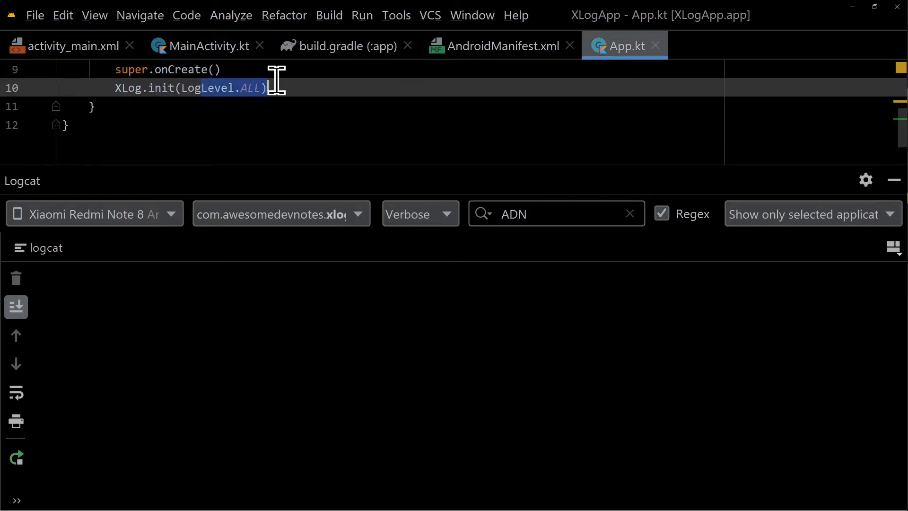
Replace XLog.init(LogLevel.ALL) with a LogConfiguration builder: level ALL, border, thread info, stack trace 0, tag ADN
text(LogCon)
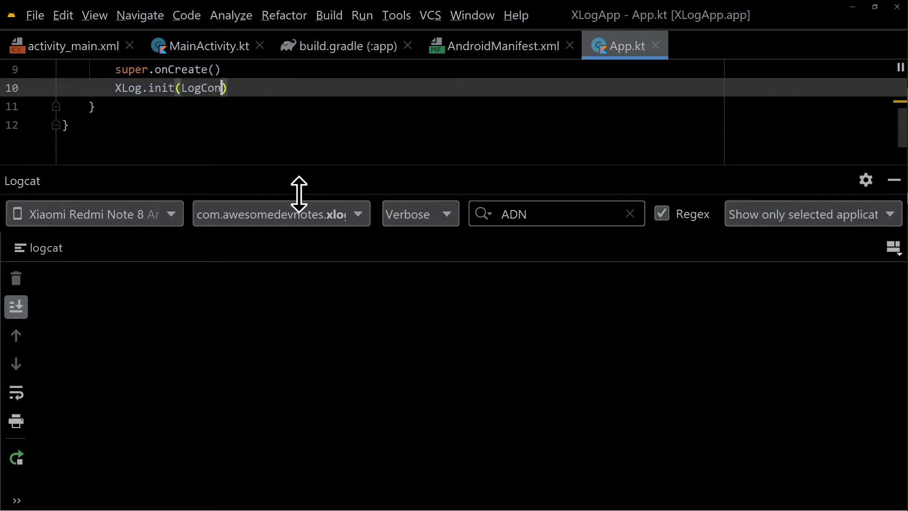
text(figuration.Builder()
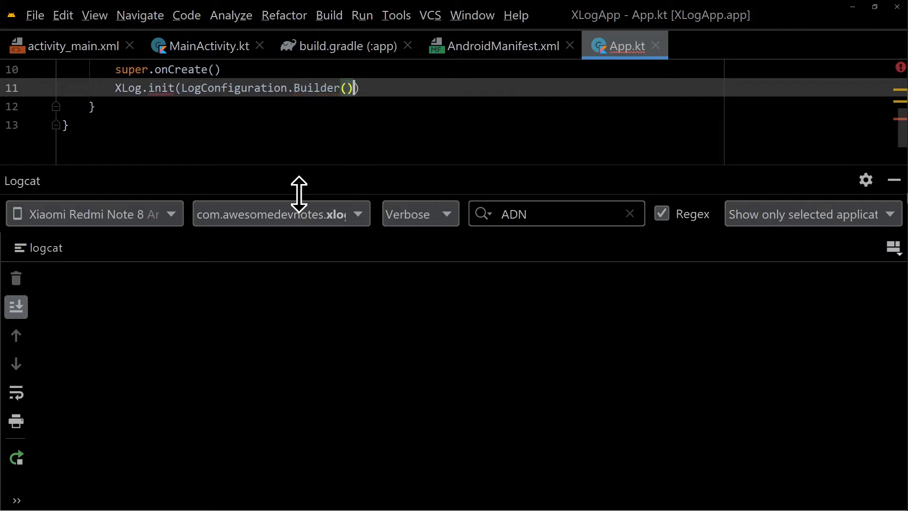
text(.logLevel(LogLevel.ALL)
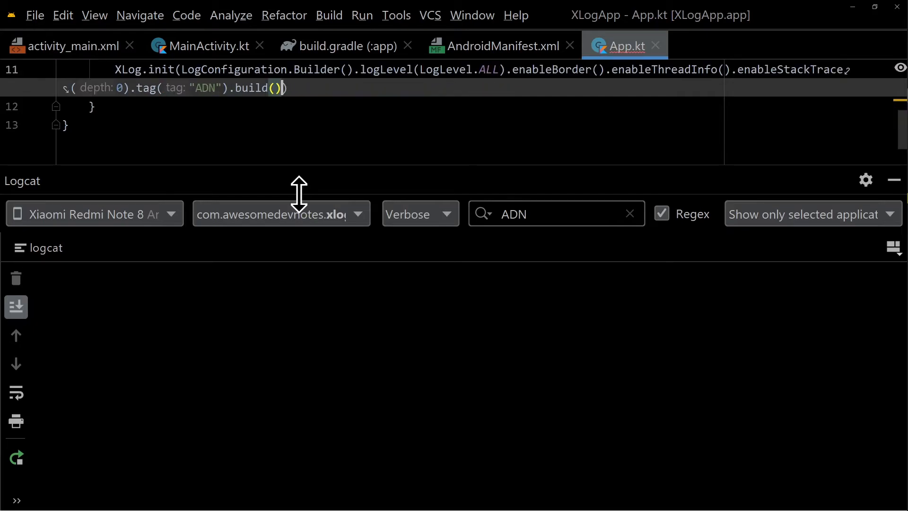
click(207, 46)
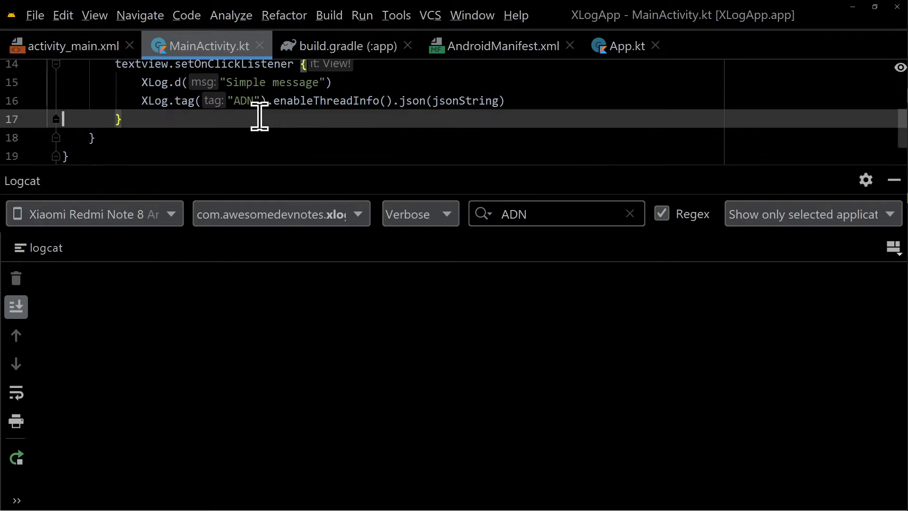
Delete tag("ADN").enableThreadInfo() from MainActivity's JSON log call so it uses the global configuration
drag(175, 100, 398, 101)
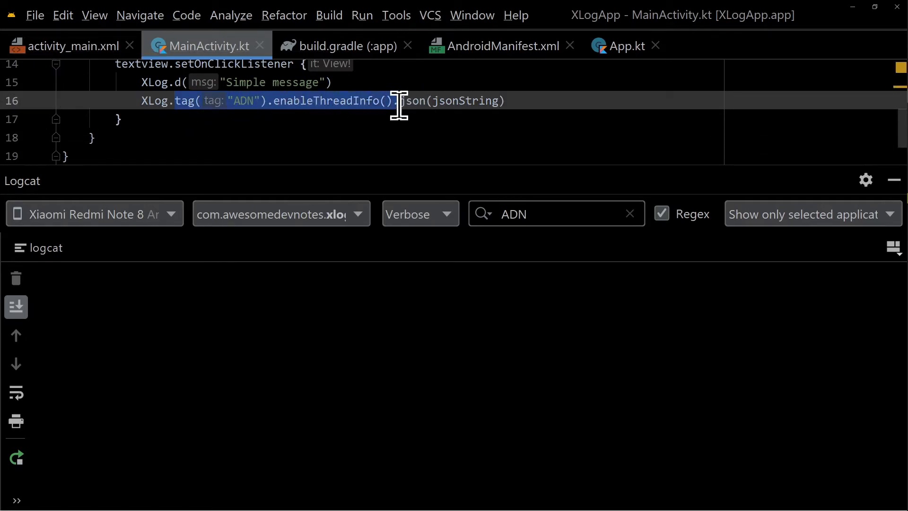
key(Delete)
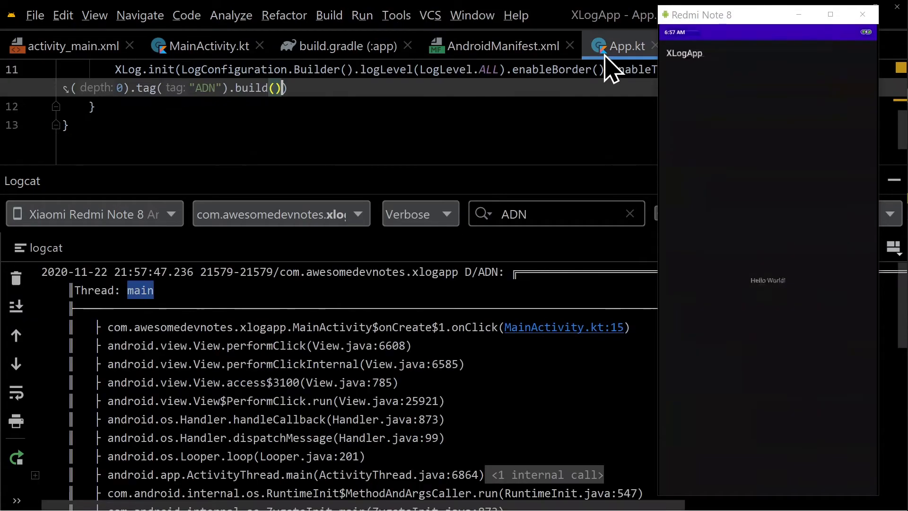
mouse_move(341, 112)
text(2)
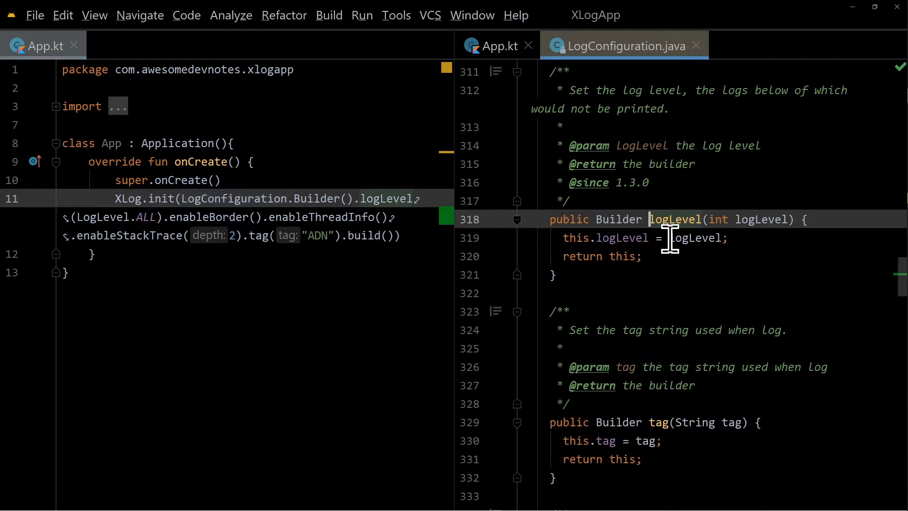
Scroll through the XLog library source opened beside App.kt to find the log level constants
scroll(down, 3)
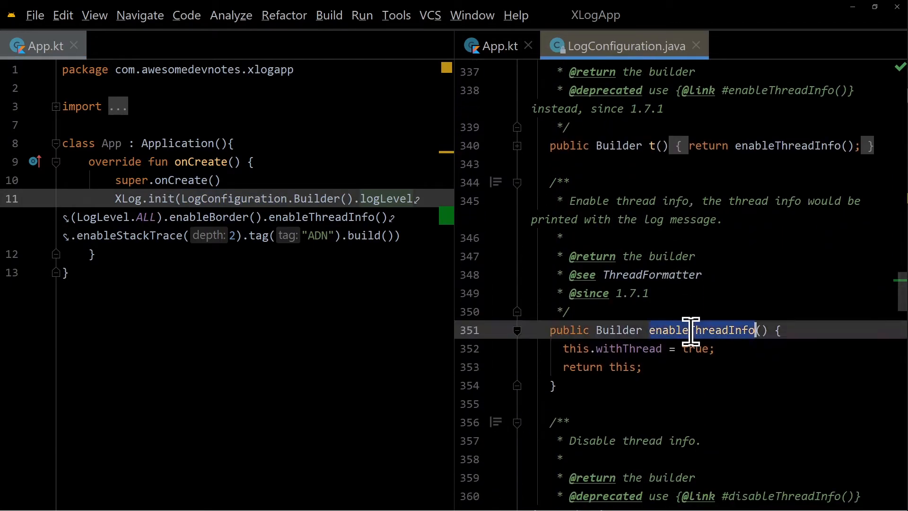
scroll(down, 3)
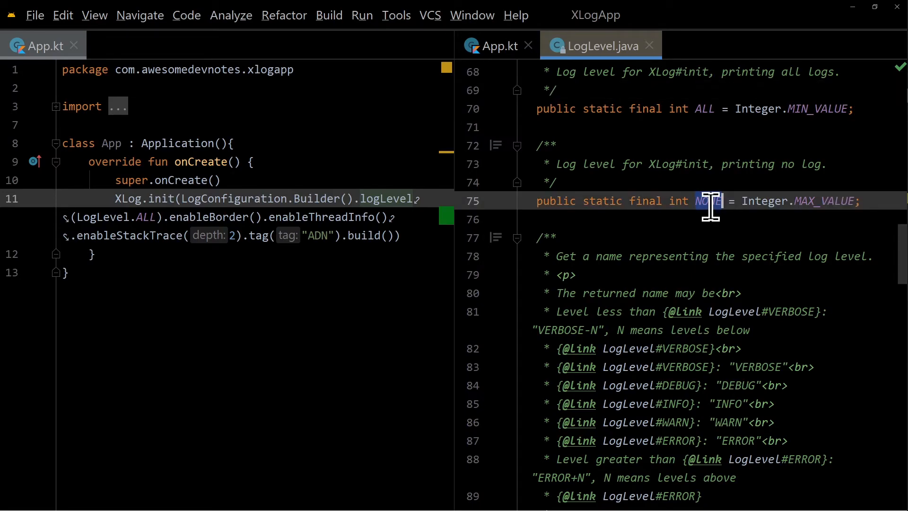
scroll(down, 3)
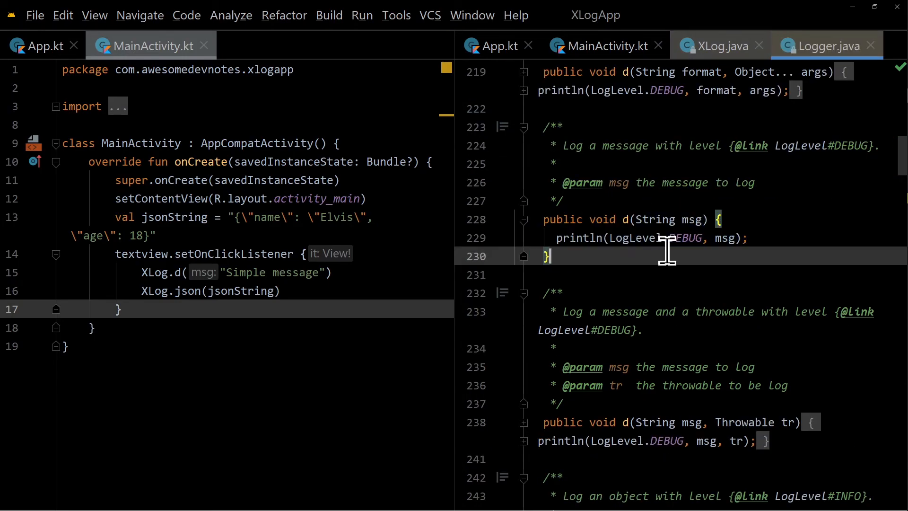
Scroll Logger.java down to the println method that skips logs below the configured level
scroll(down, 3)
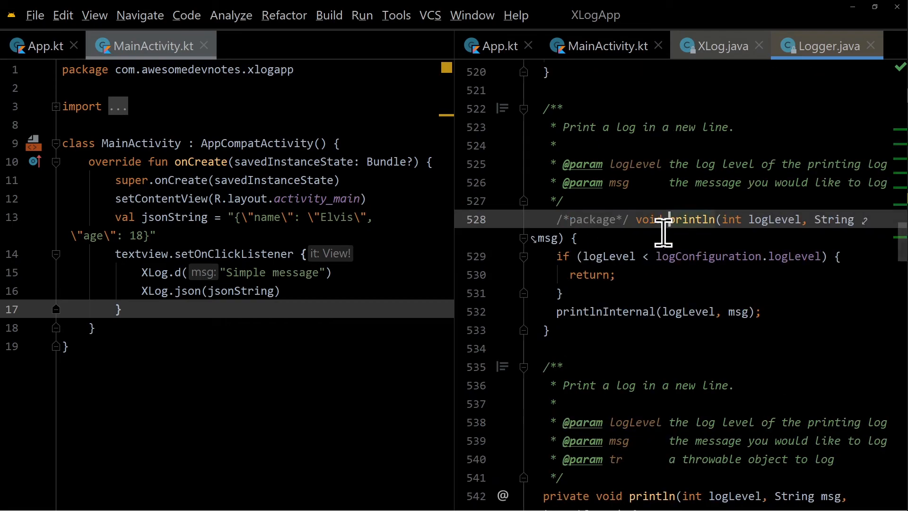